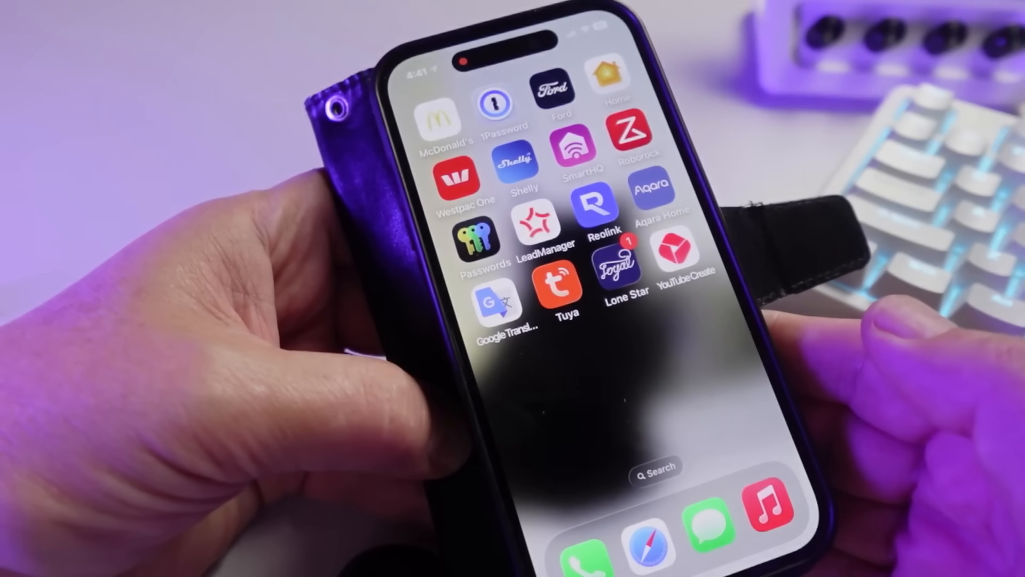
Add the KLIPPBOK water leak sensor via Matter from Settings, keeping its suggested name
{"action": "scroll", "scroll_direction": "left", "scroll_amount": 3}
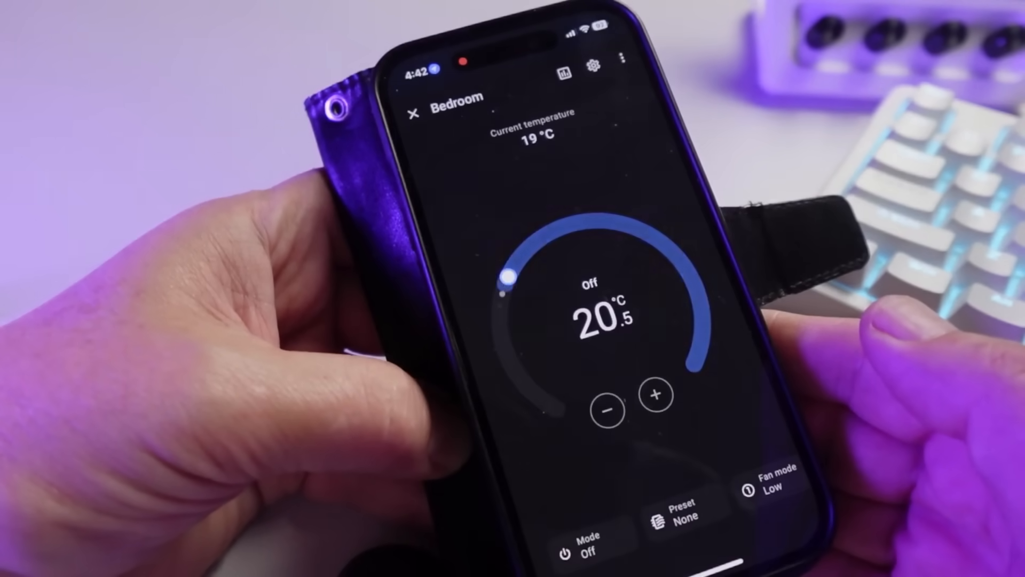
{"action": "left_click", "coordinate": [414, 97]}
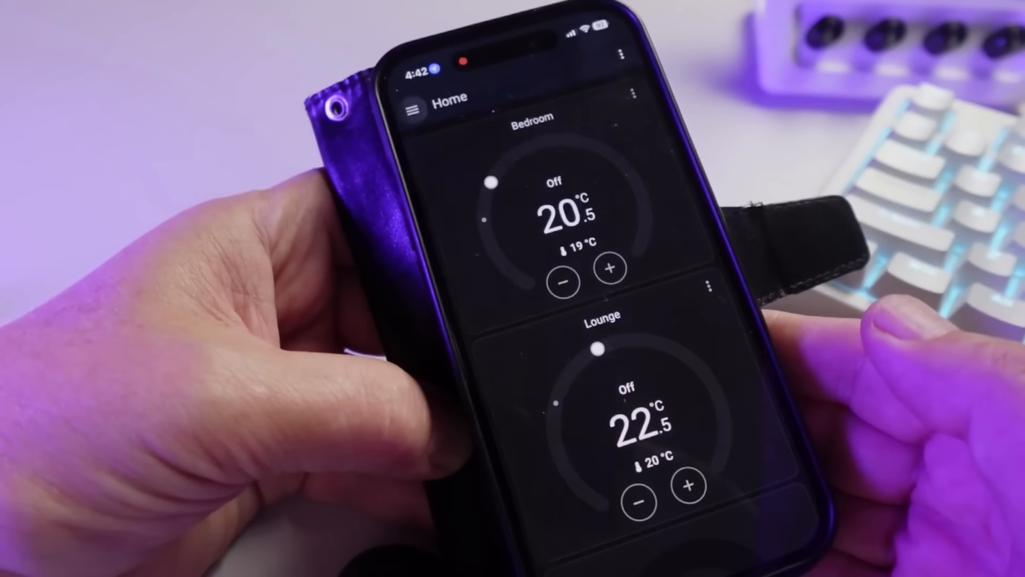
{"action": "left_click", "coordinate": [412, 108]}
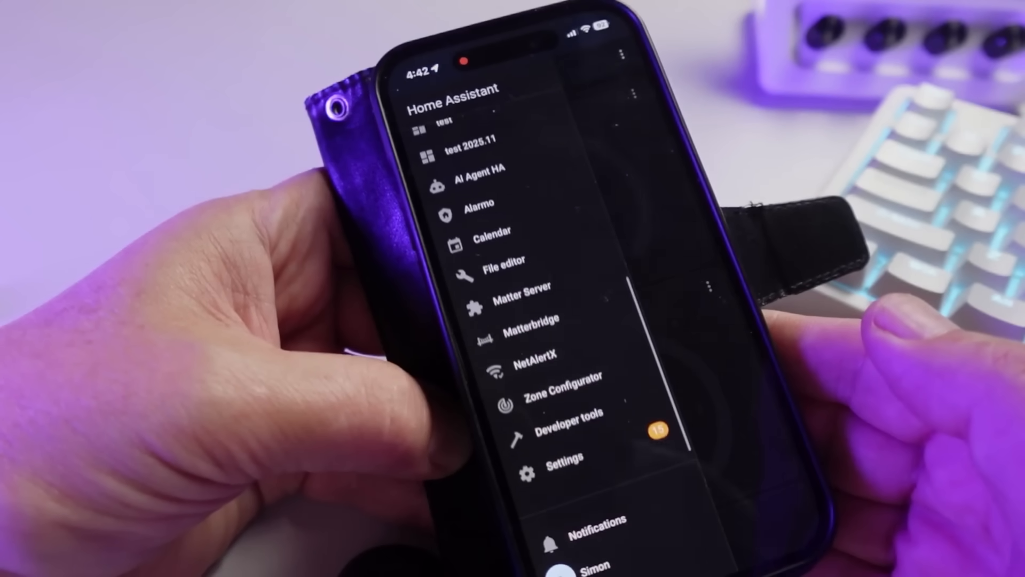
{"action": "left_click", "coordinate": [564, 458]}
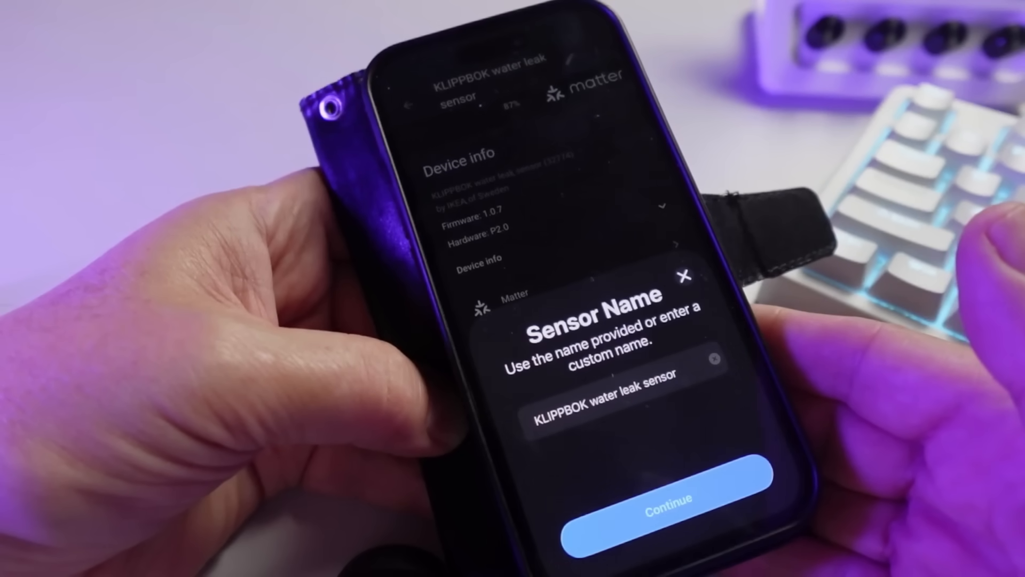
{"action": "left_click", "coordinate": [667, 500]}
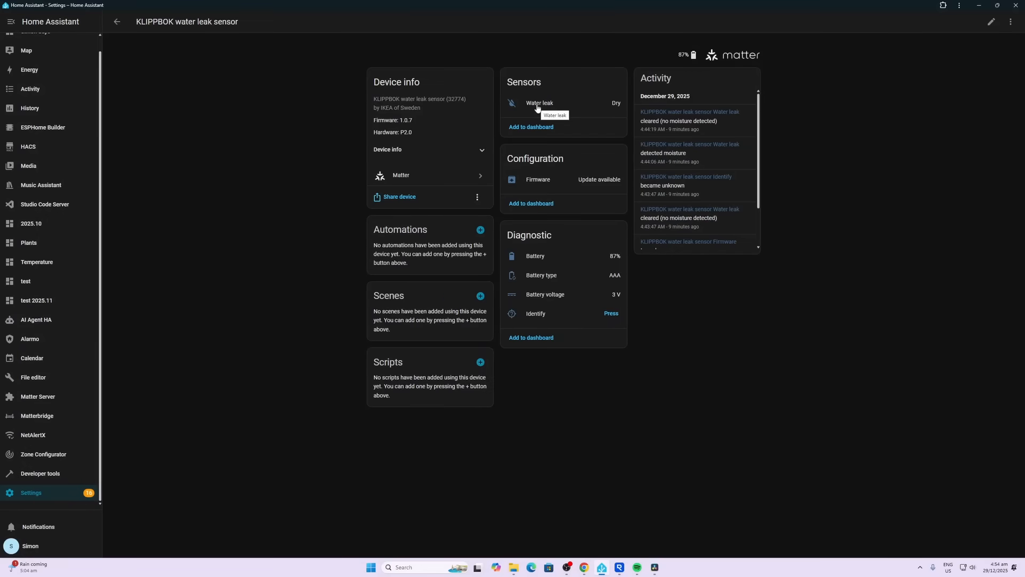
{"action": "mouse_move", "coordinate": [617, 105]}
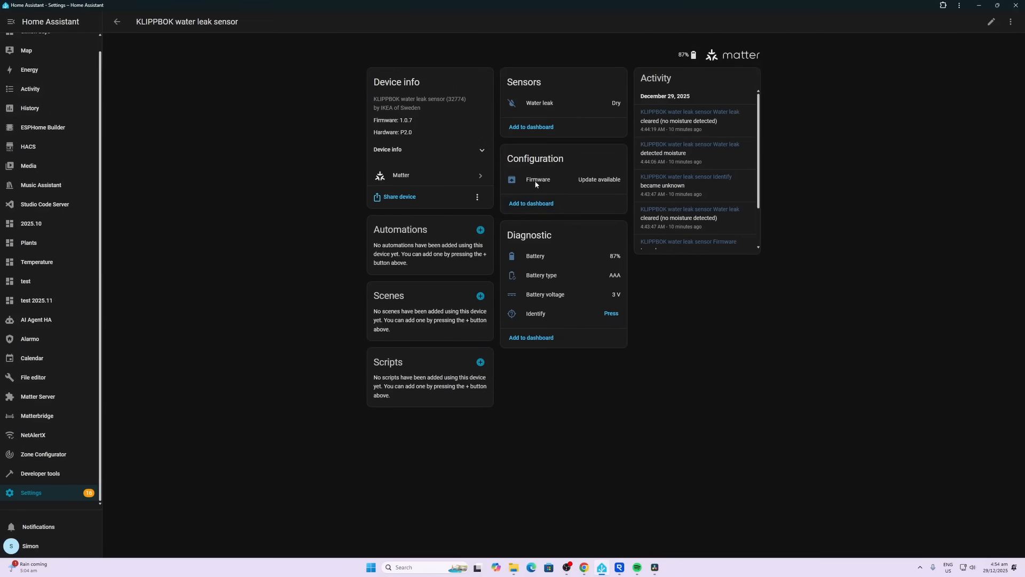
Open the KLIPPBOK device page: Dry, 87% battery, firmware update available
{"action": "left_click", "coordinate": [537, 180]}
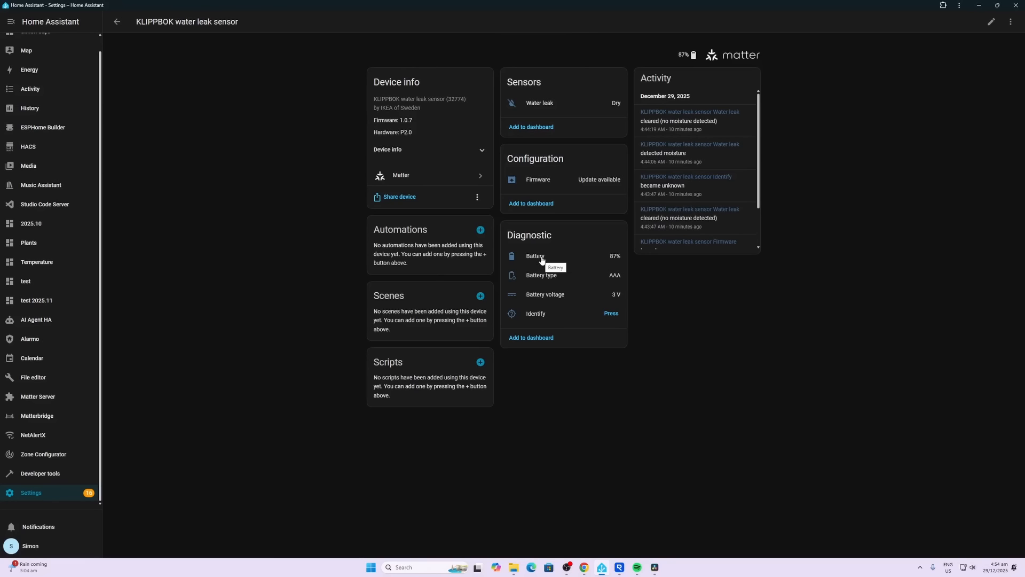
{"action": "mouse_move", "coordinate": [668, 280]}
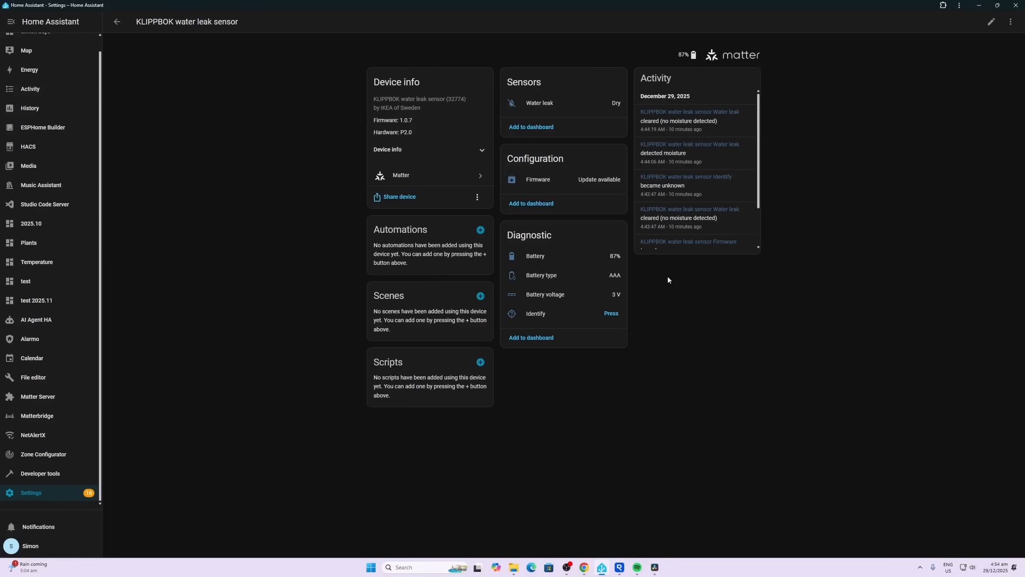
{"action": "mouse_move", "coordinate": [618, 299]}
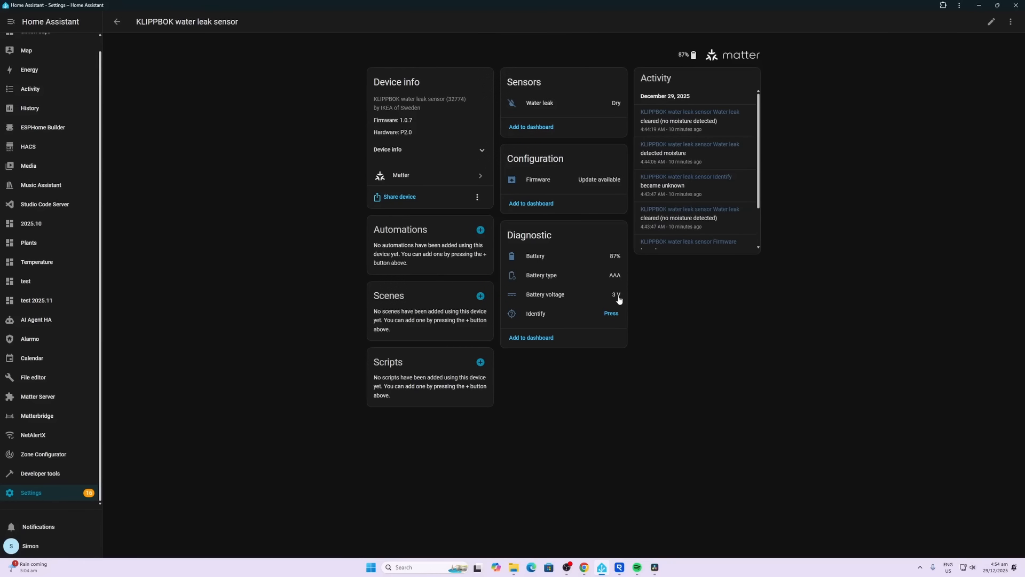
{"action": "mouse_move", "coordinate": [535, 315]}
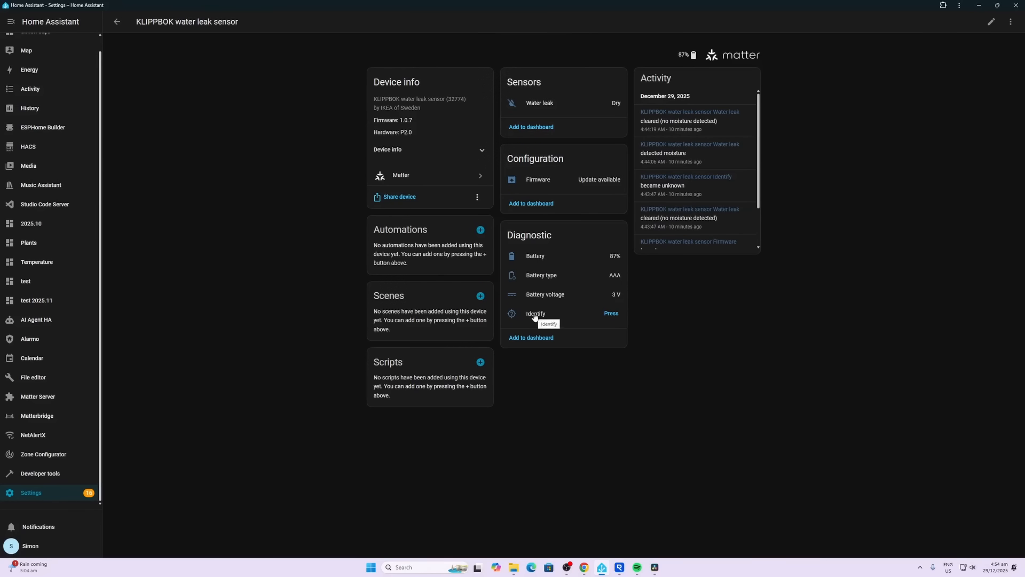
{"action": "mouse_move", "coordinate": [610, 314]}
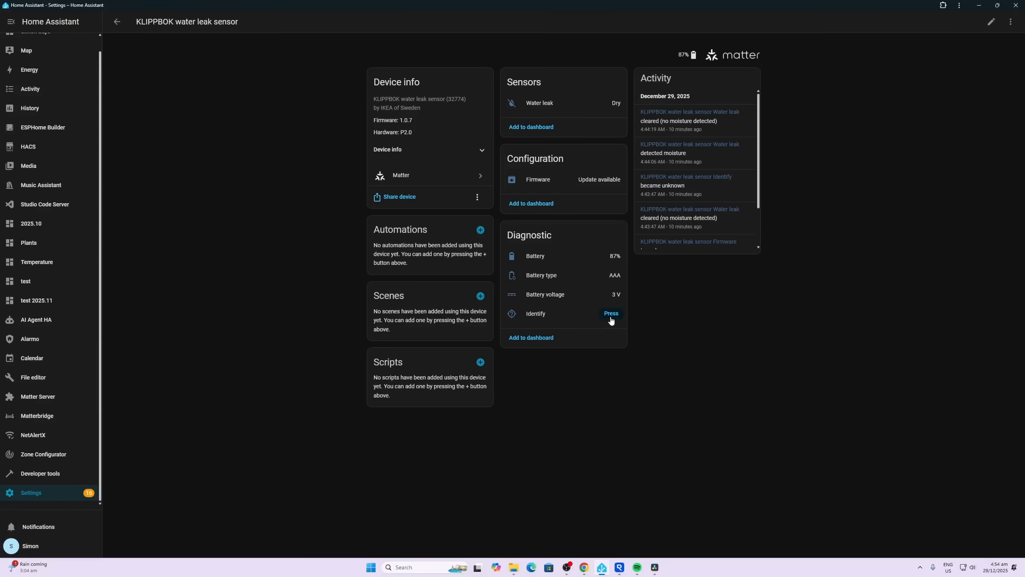
Run Identify twice on the KLIPPBOK sensor until Water leak reads Wet
{"action": "left_click", "coordinate": [610, 313]}
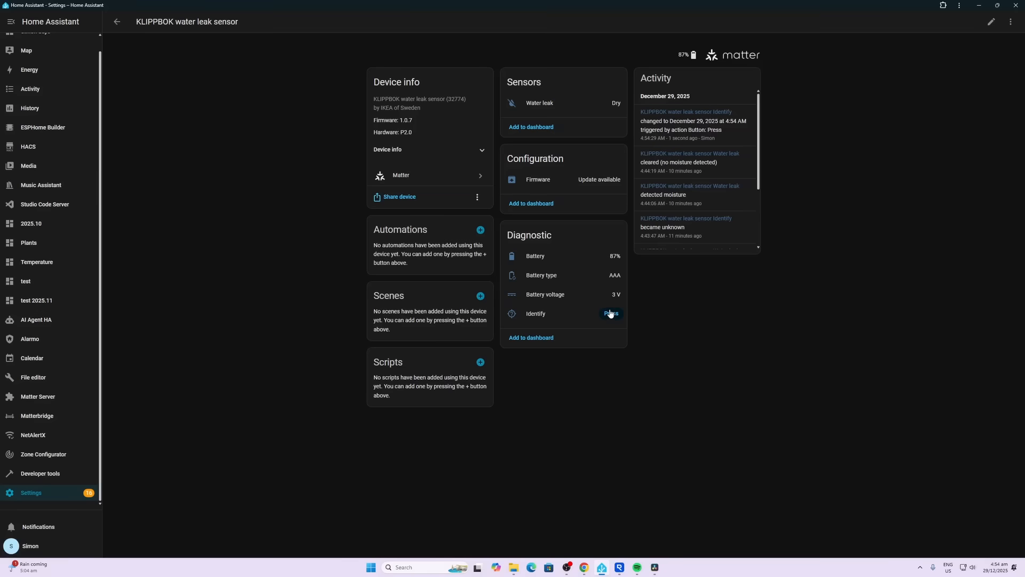
{"action": "left_click", "coordinate": [610, 314]}
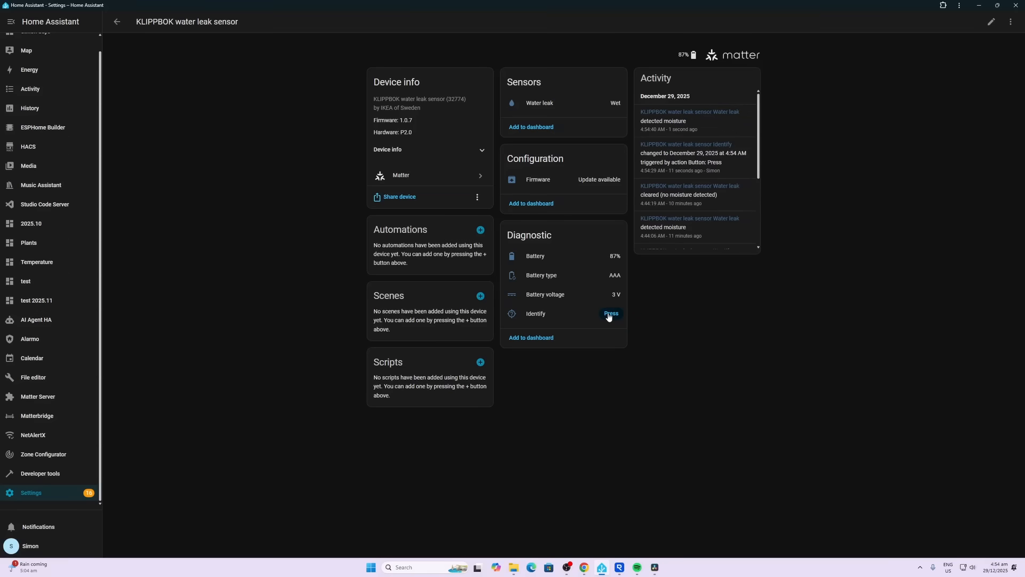
{"action": "mouse_move", "coordinate": [544, 104]}
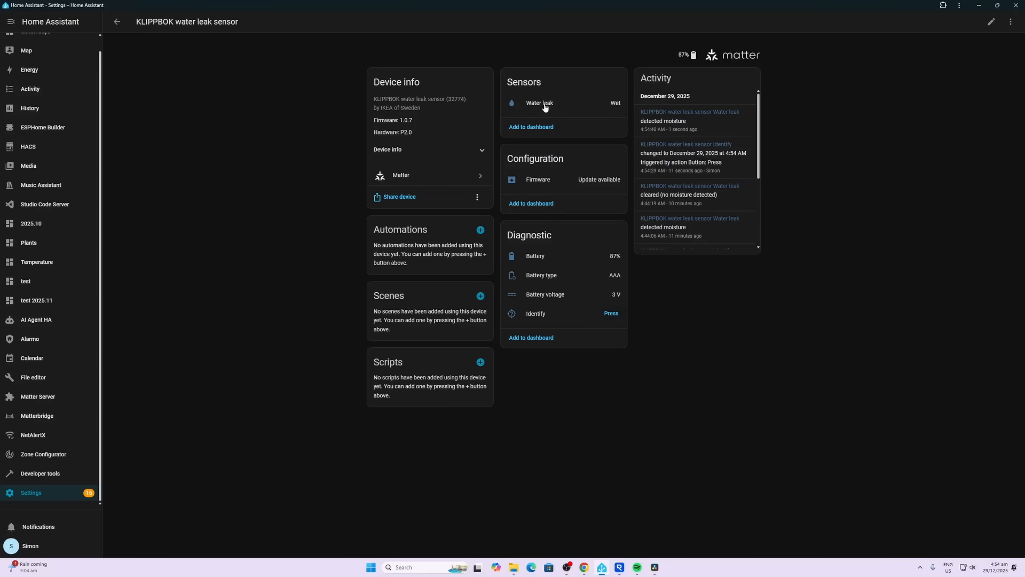
{"action": "mouse_move", "coordinate": [618, 106]}
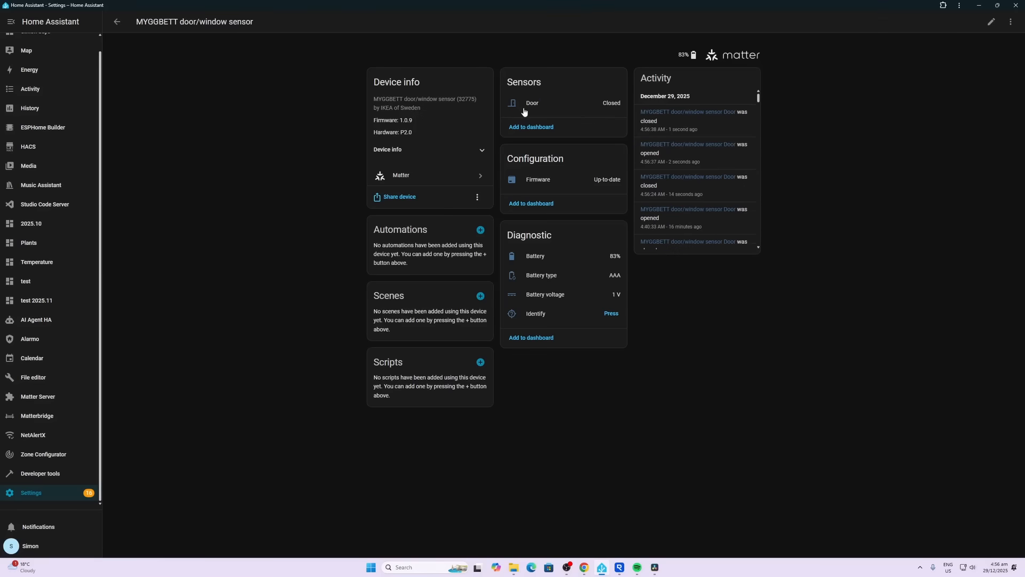
{"action": "mouse_move", "coordinate": [533, 105]}
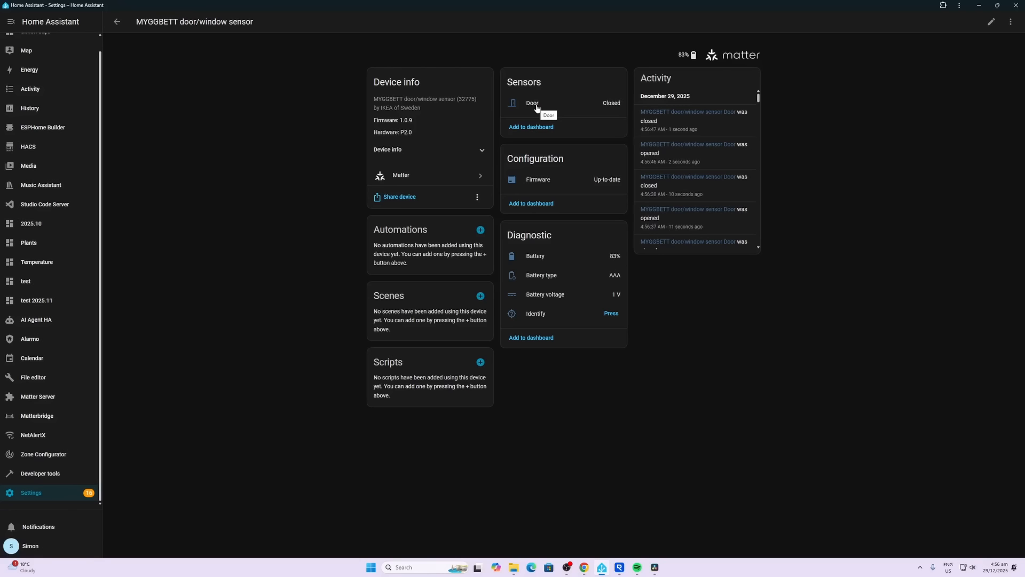
{"action": "mouse_move", "coordinate": [492, 297]}
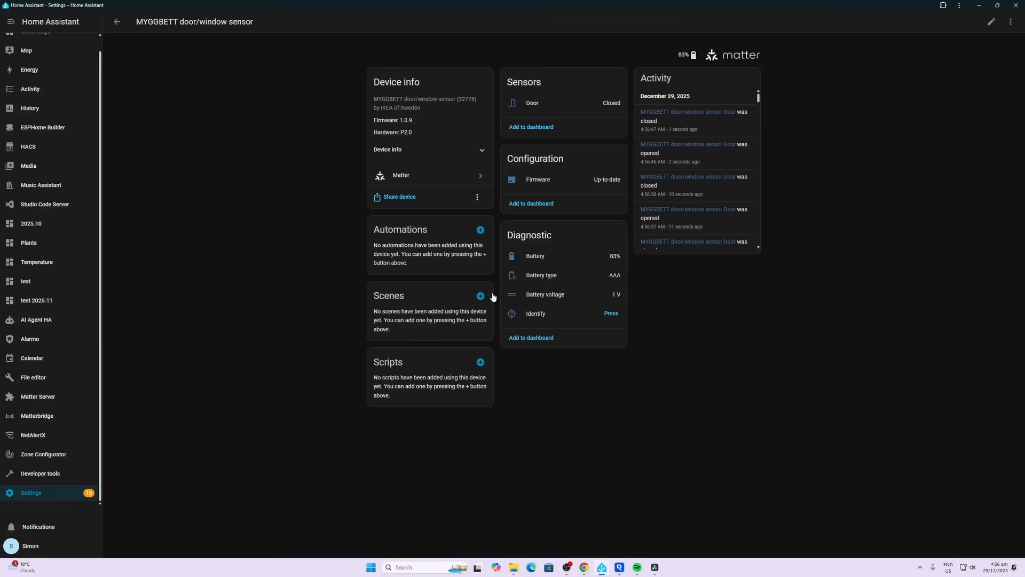
{"action": "mouse_move", "coordinate": [541, 275]}
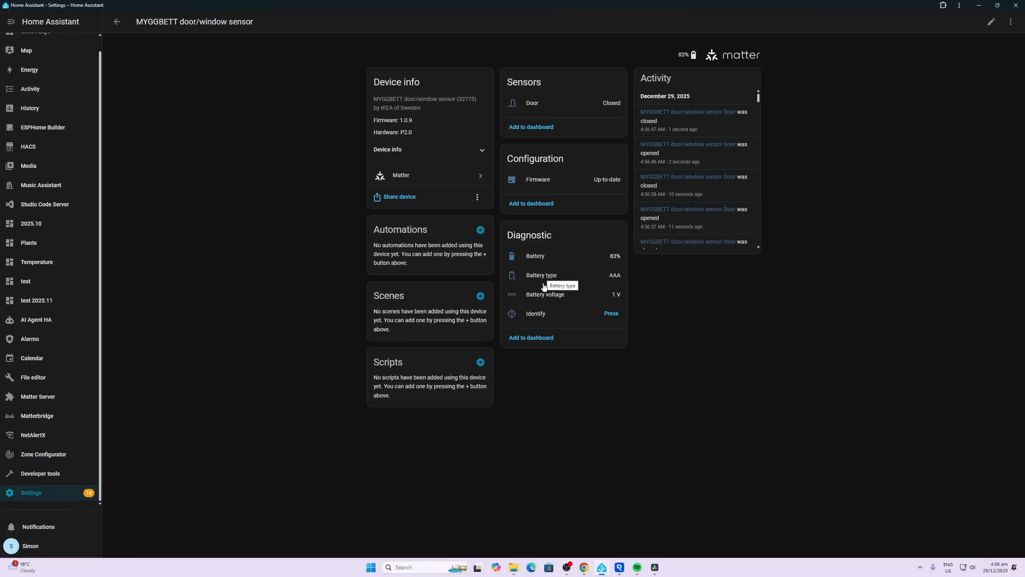
{"action": "mouse_move", "coordinate": [545, 295]}
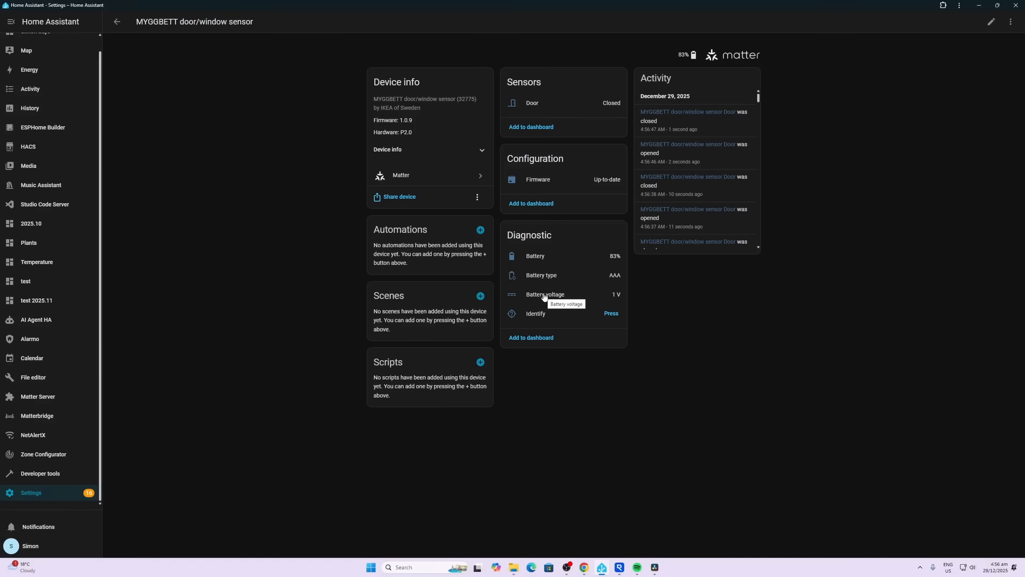